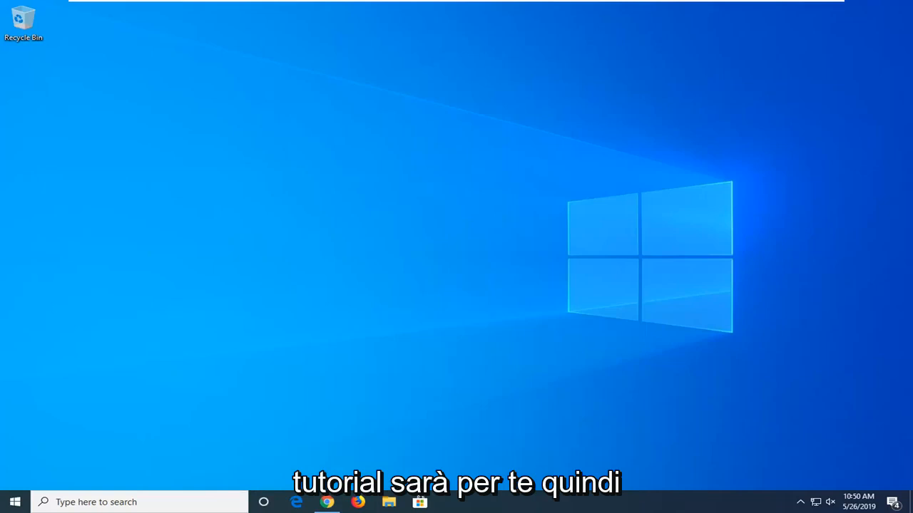
Search the Start menu for 'game bar' and filter results to Settings.
click(13, 502)
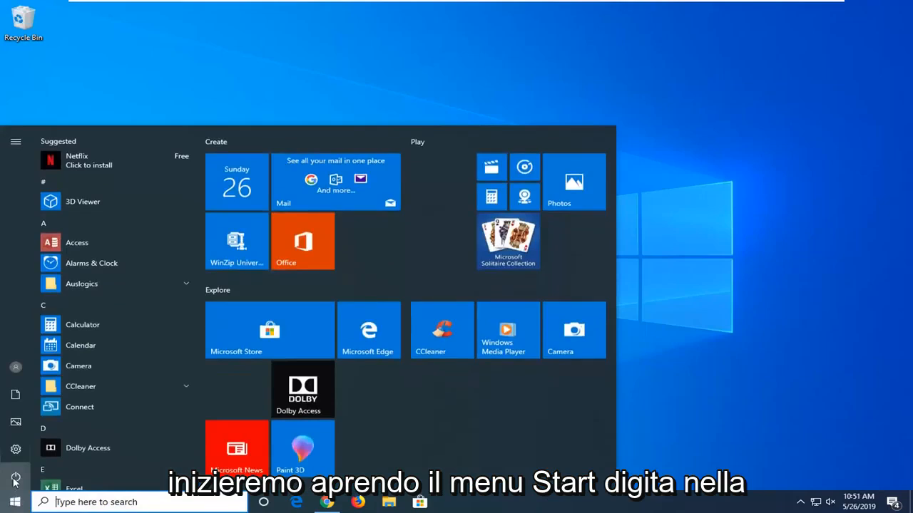
text(game bar)
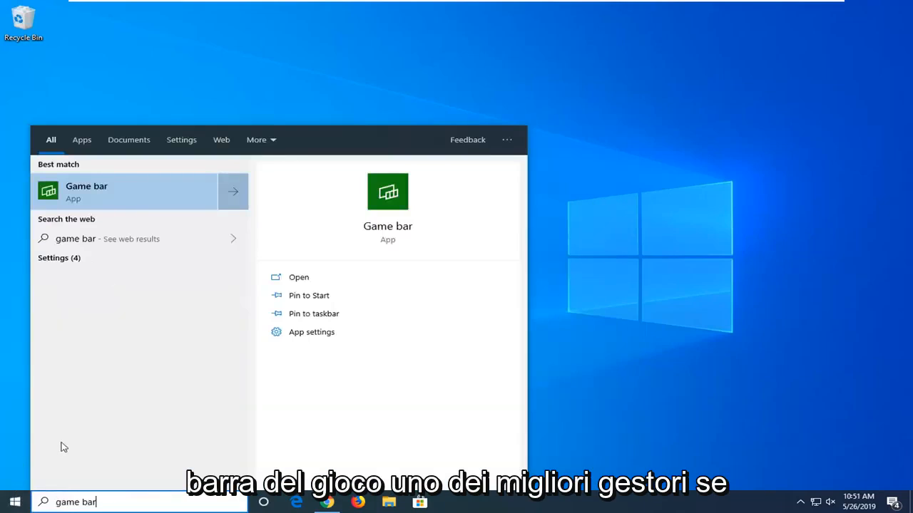
mouse_move(91, 186)
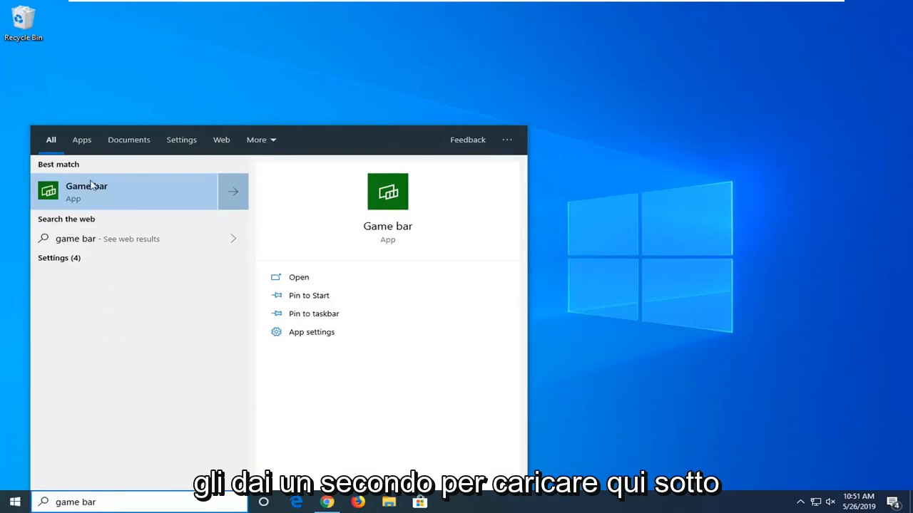
mouse_move(71, 264)
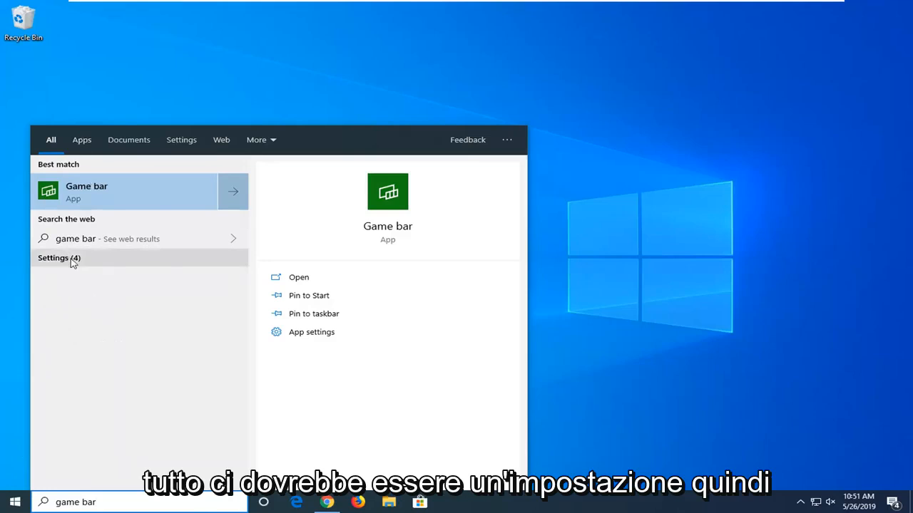
click(181, 139)
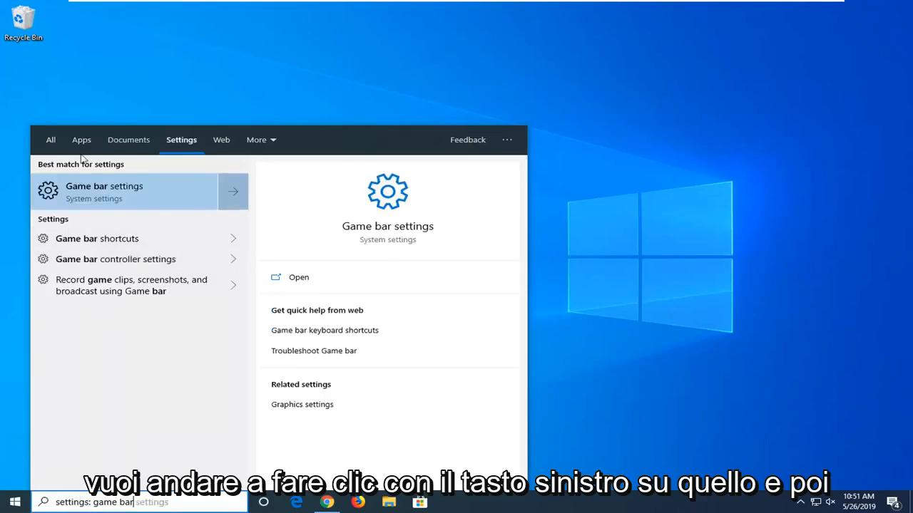
mouse_move(84, 236)
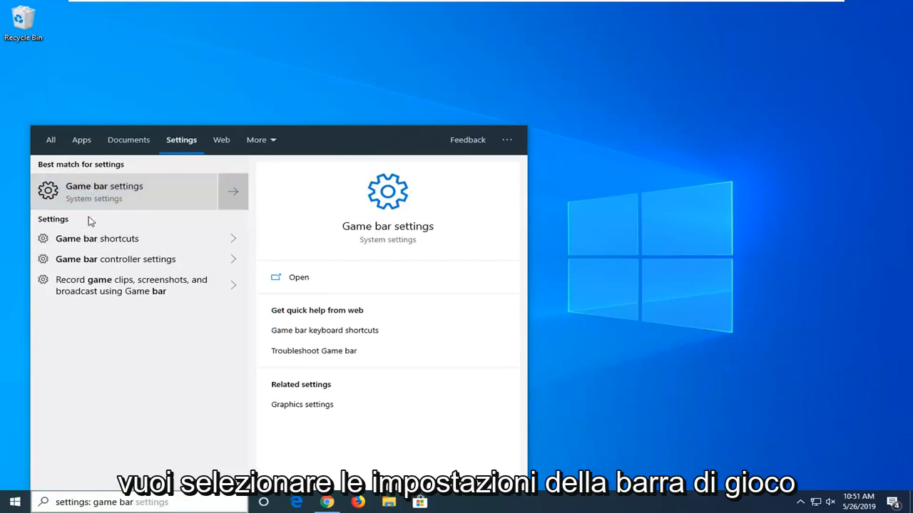
Turn the Game bar 'Record game clips, screenshots, and broadcast' toggle Off and close Settings.
click(103, 191)
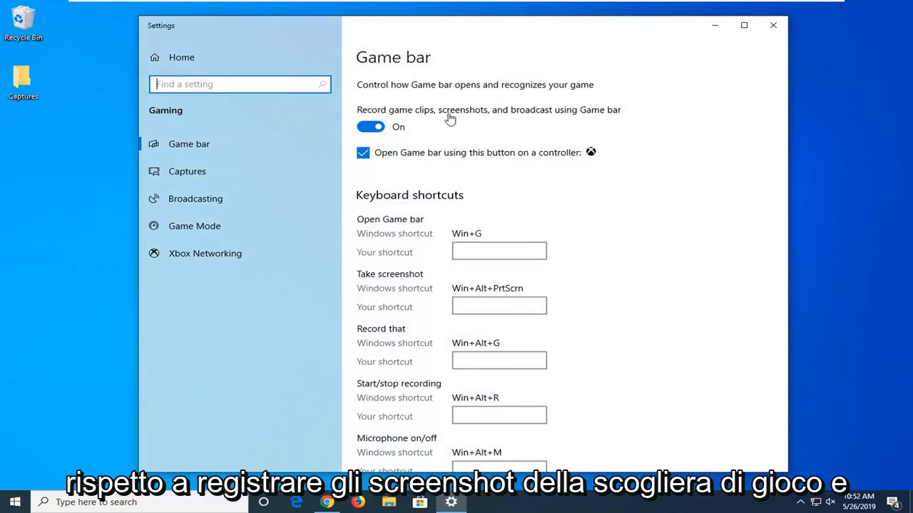
mouse_move(429, 126)
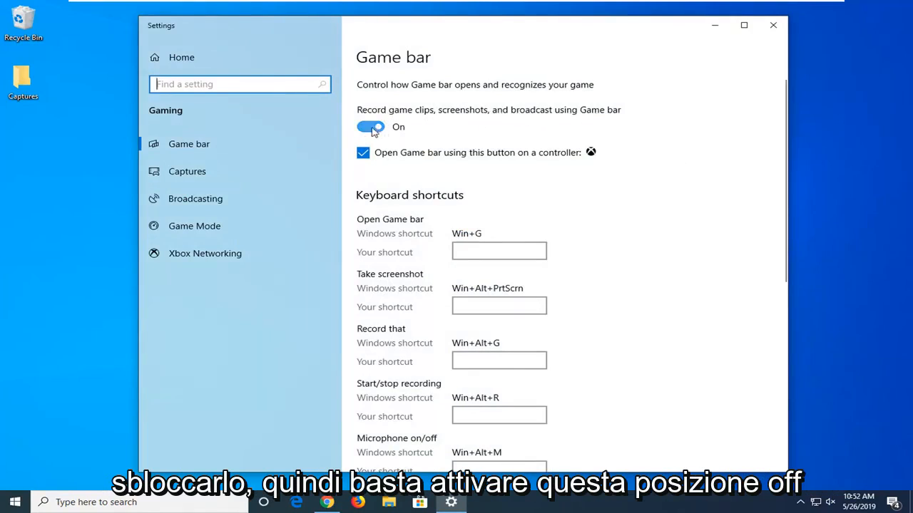
click(371, 127)
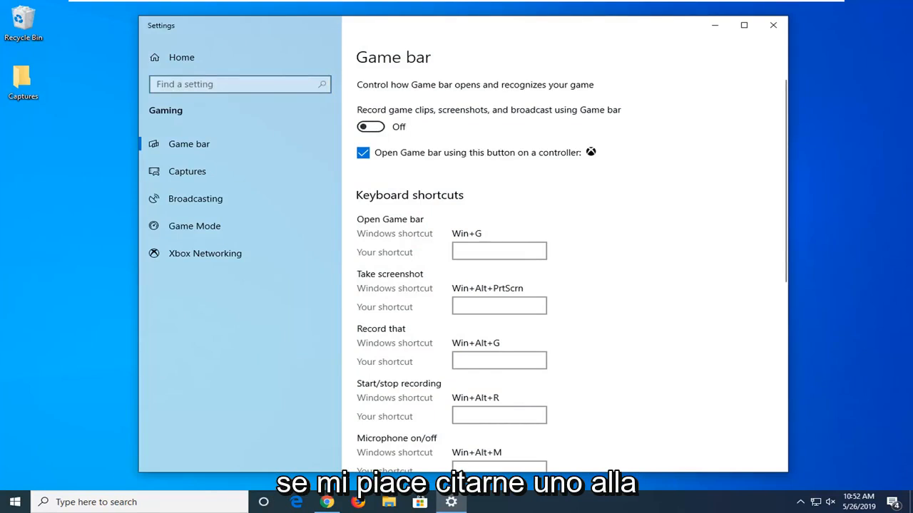
mouse_move(770, 26)
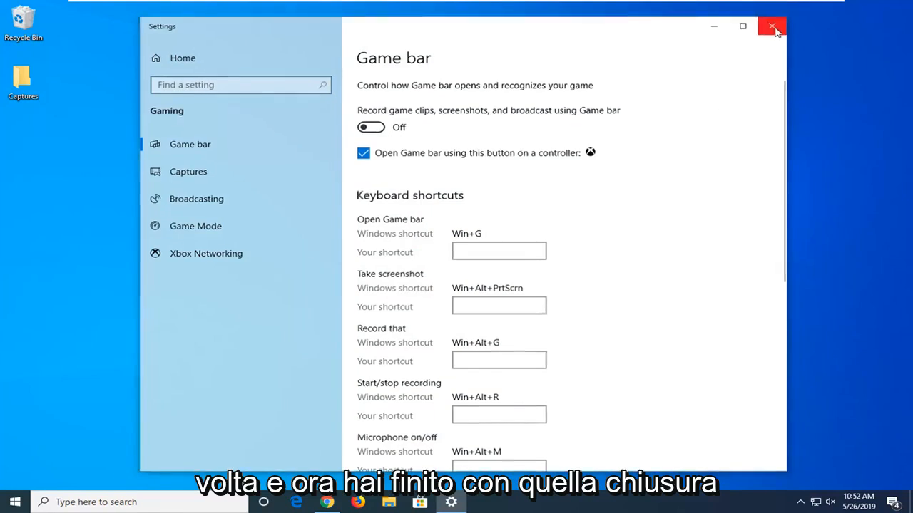
click(770, 26)
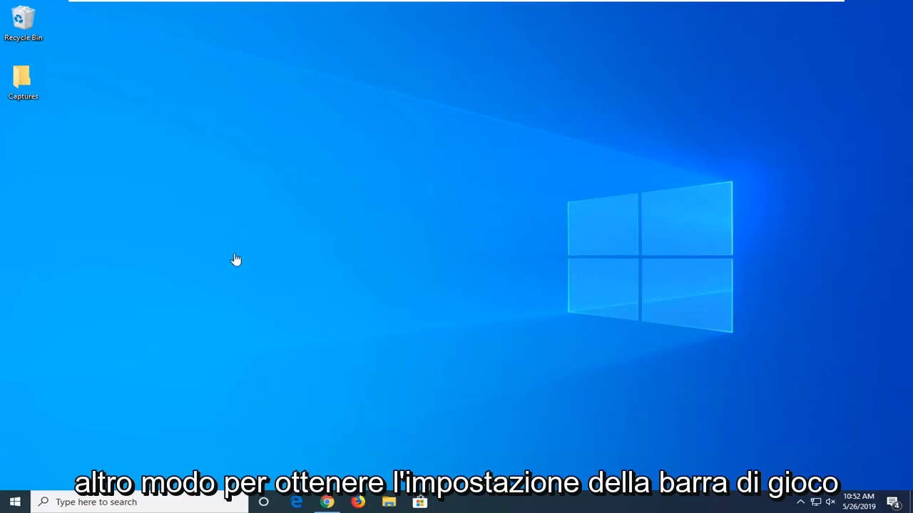
click(11, 502)
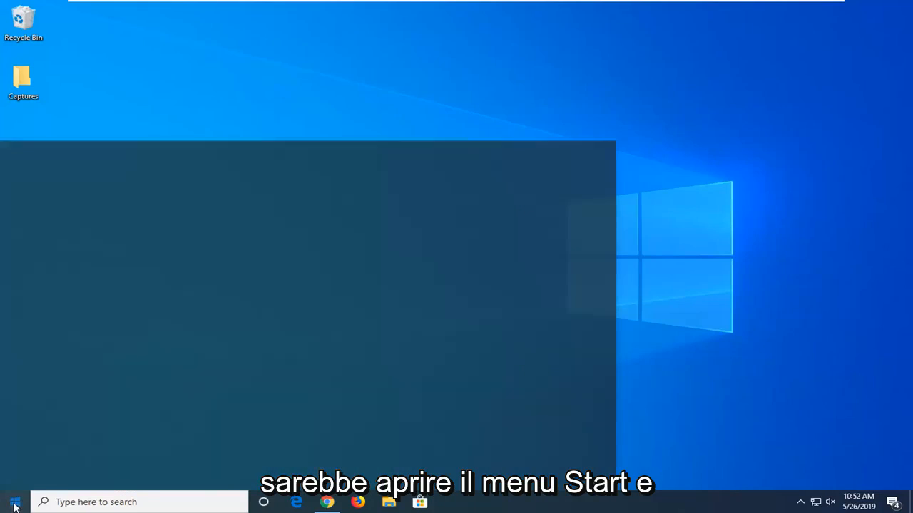
click(12, 502)
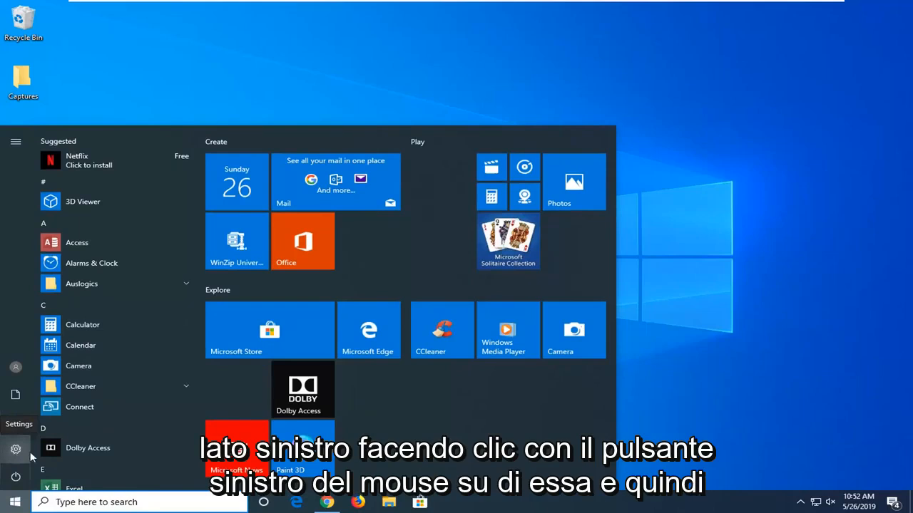
click(16, 446)
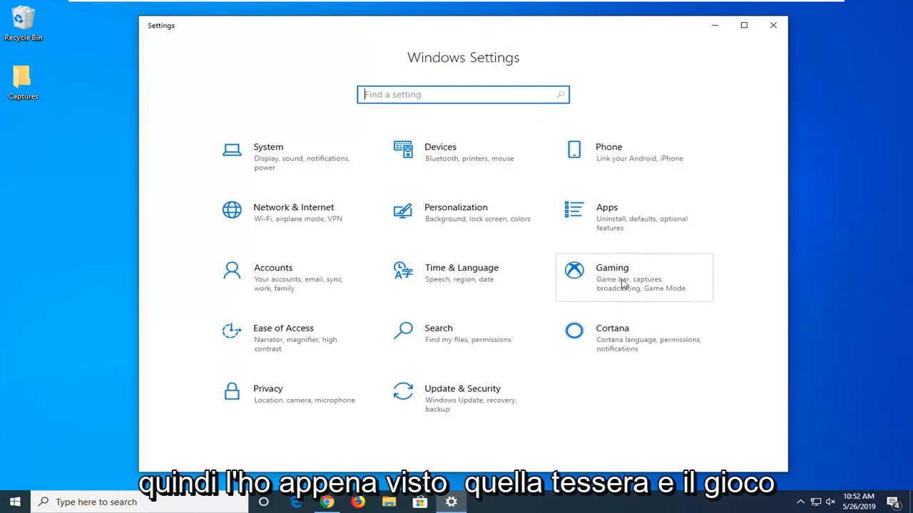
click(622, 277)
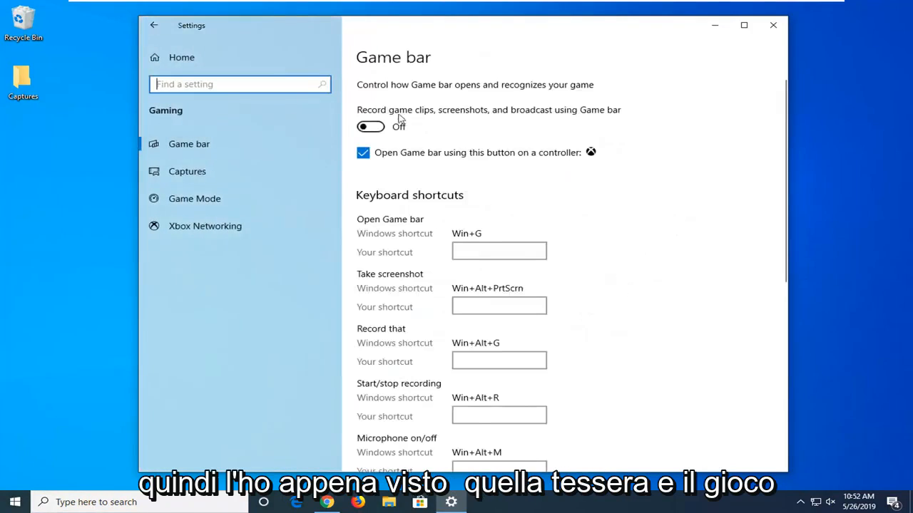
mouse_move(770, 27)
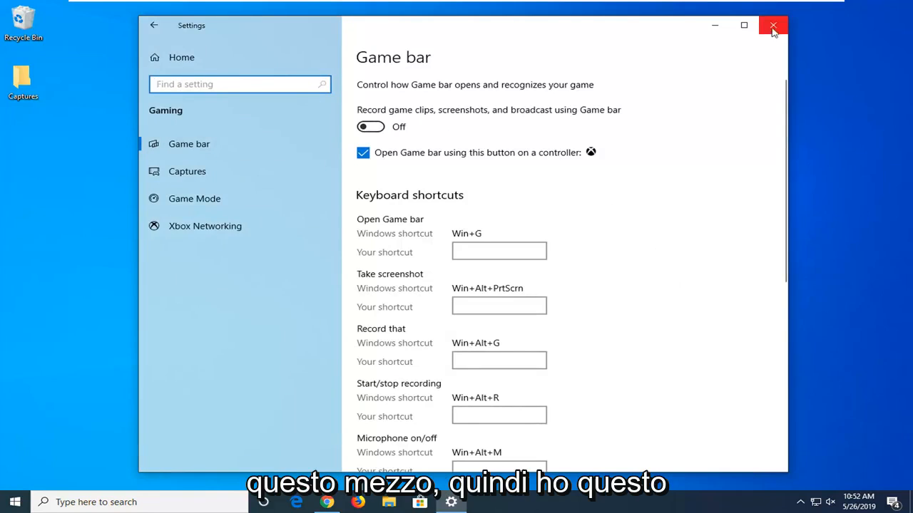
click(773, 23)
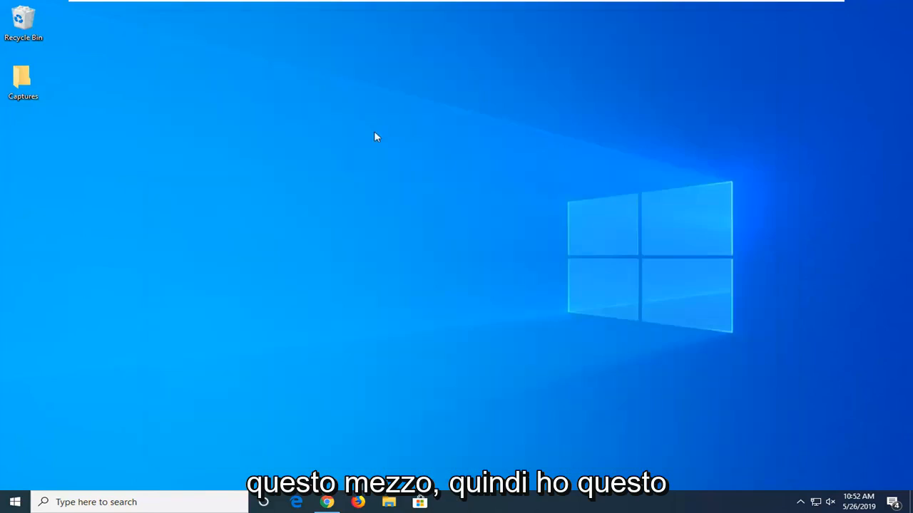